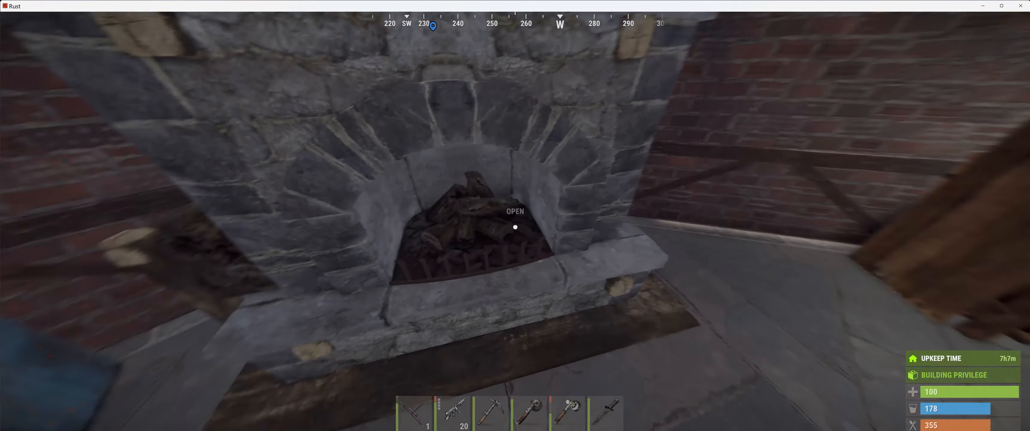
- Interact with the furnace loot panel and move on toward the barrel room
click(515, 227)
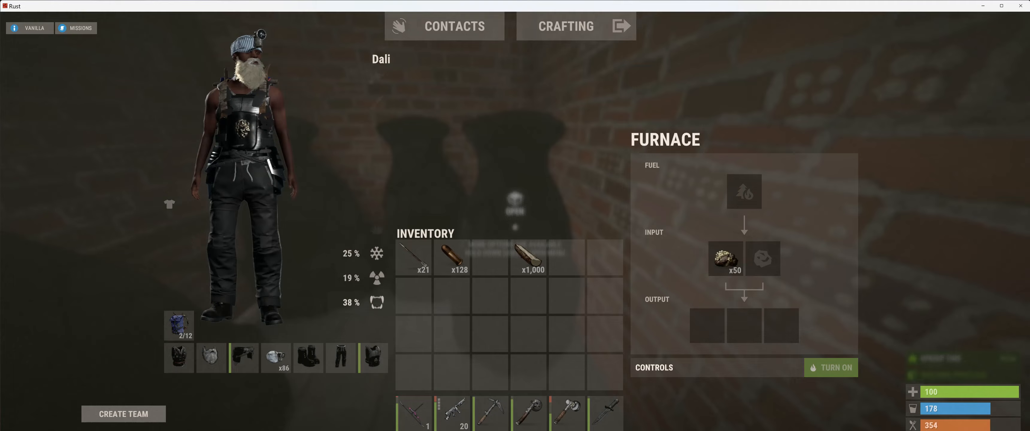
click(529, 256)
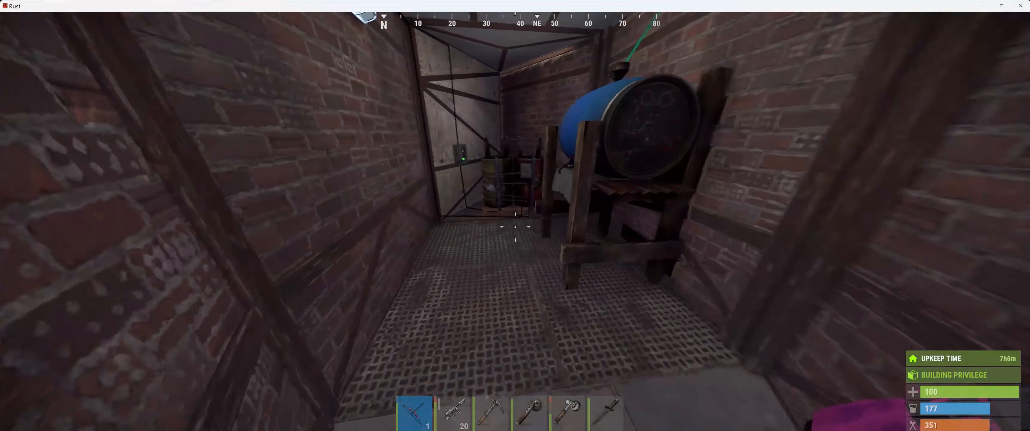
mouse_move(515, 215)
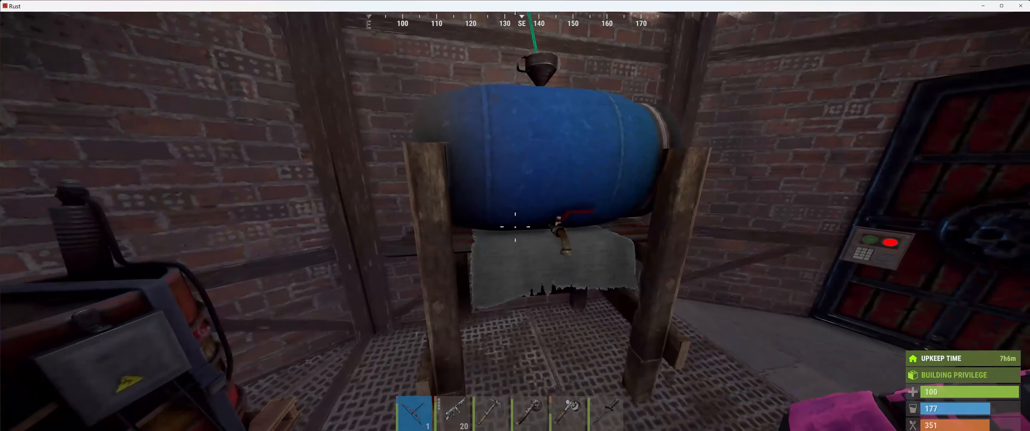
mouse_move(515, 227)
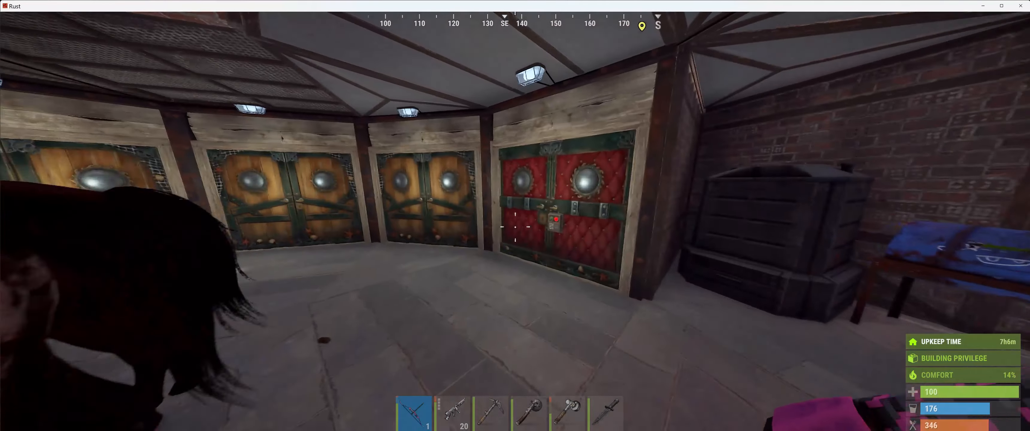
mouse_move(515, 227)
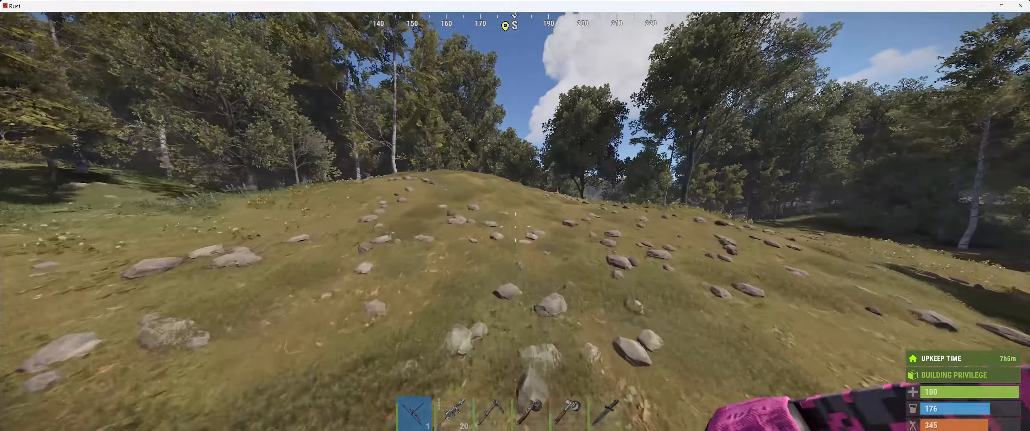
mouse_move(515, 227)
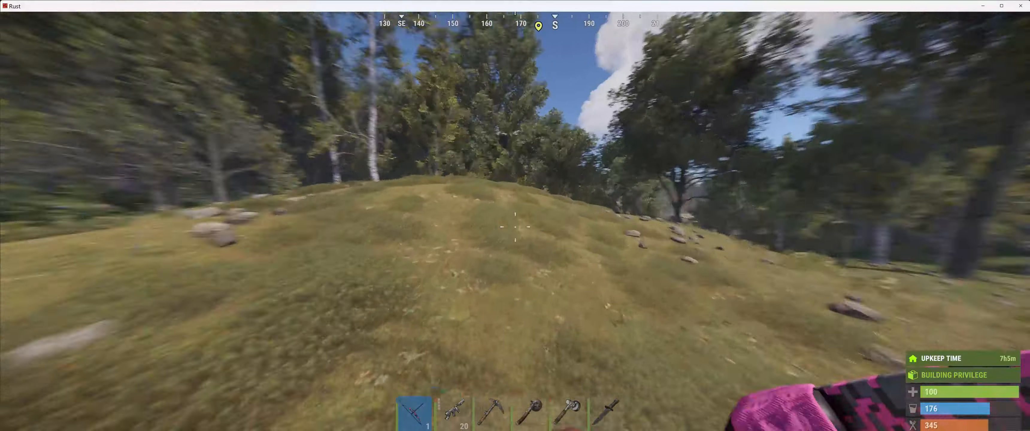